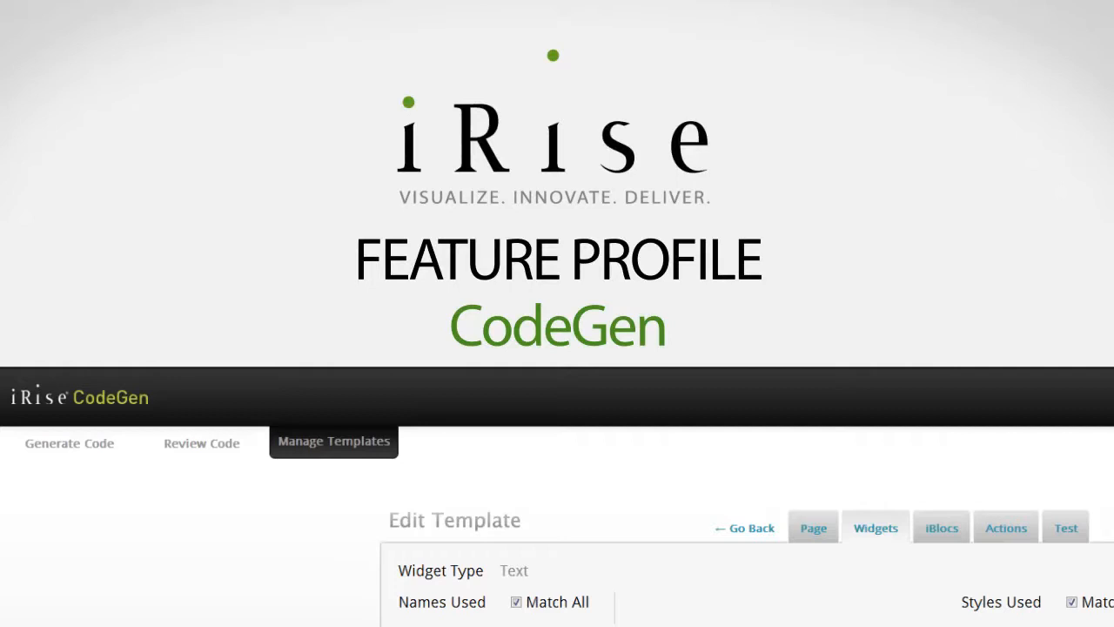
pyautogui.moveTo(69, 443)
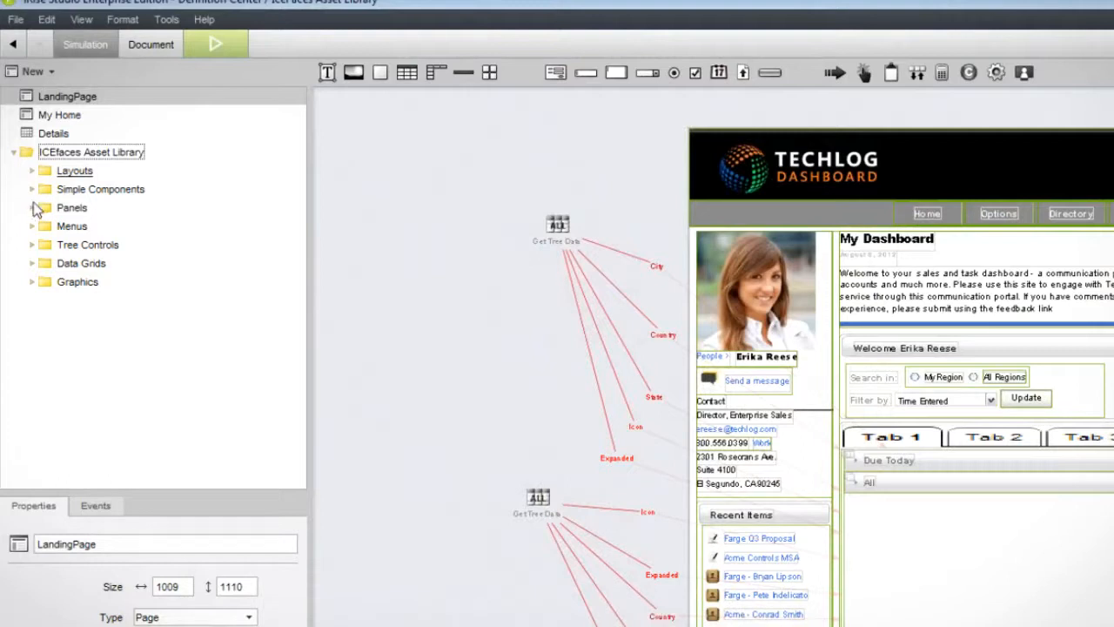
# Browse the Accordion panel and SortedPaginatedGrid data grid, then open Accordion - Span 3
pyautogui.click(32, 207)
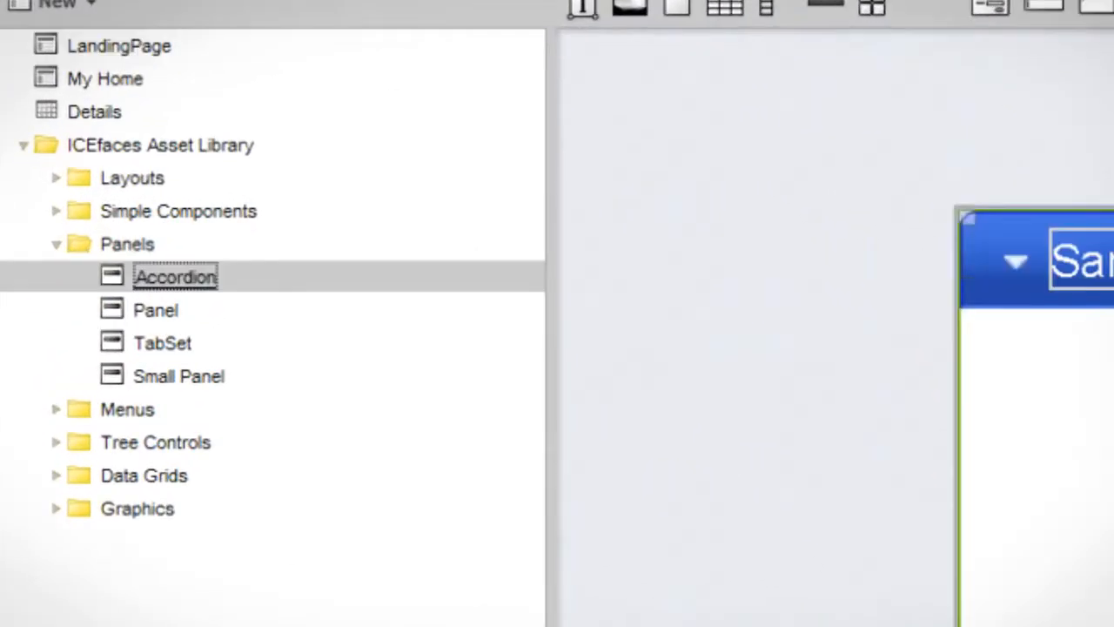
pyautogui.click(56, 476)
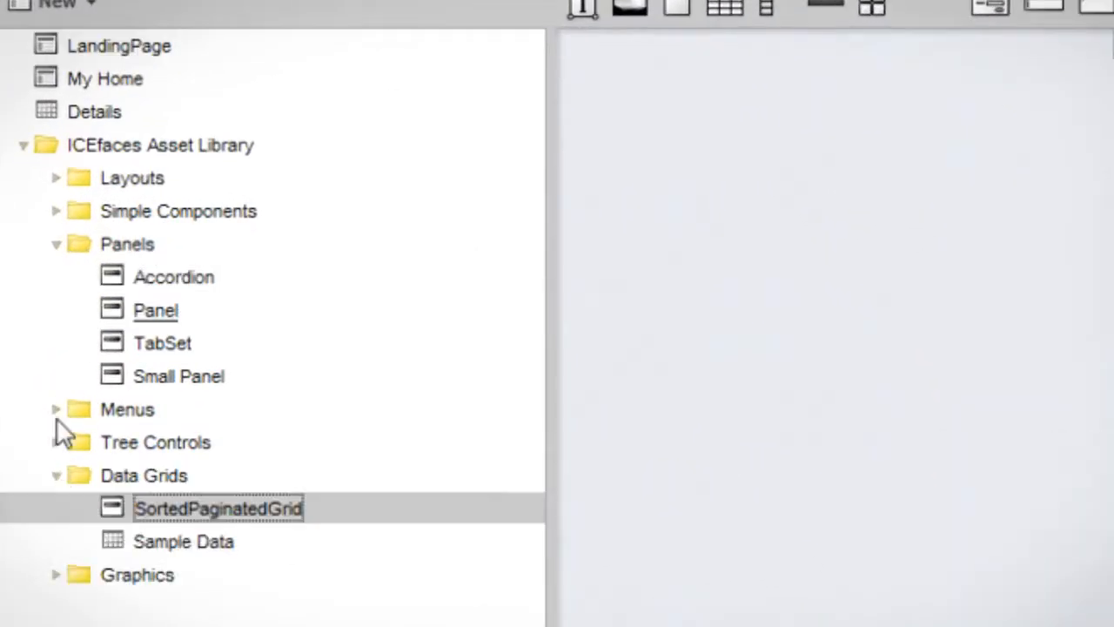
pyautogui.click(56, 410)
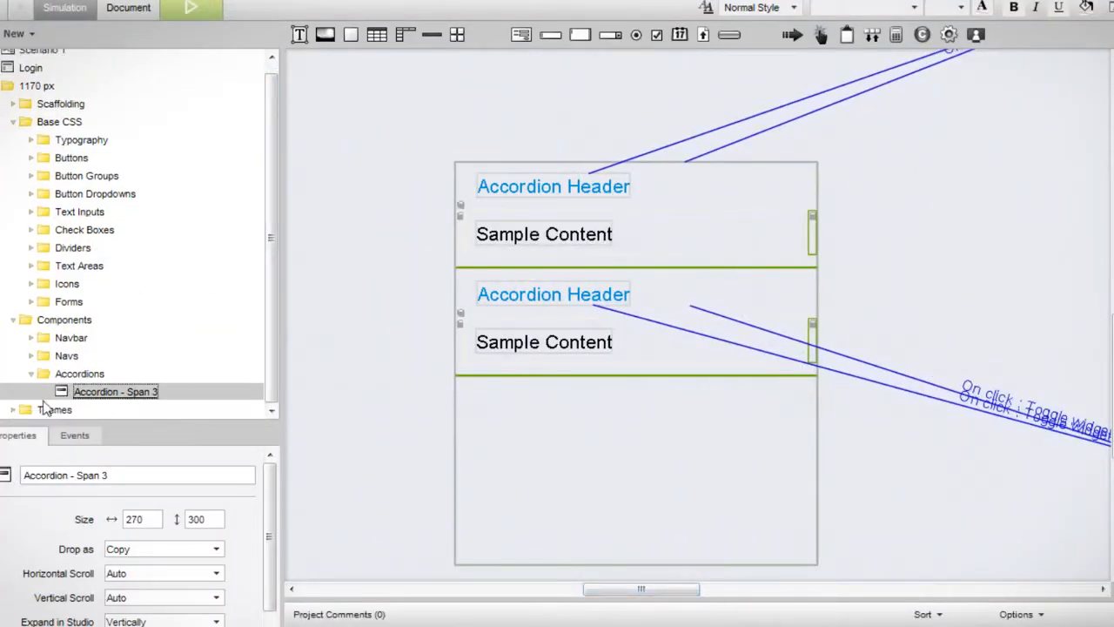
pyautogui.click(189, 8)
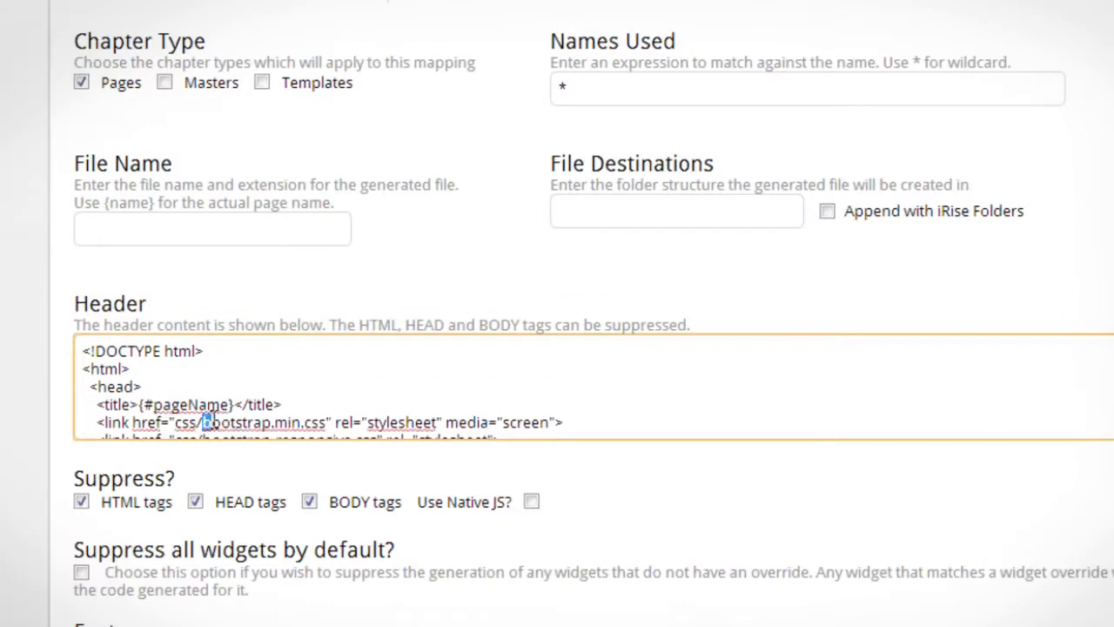
# Review the ICEfaces template's Text Input widget mapping, page header, and iBloc mappings
pyautogui.click(646, 207)
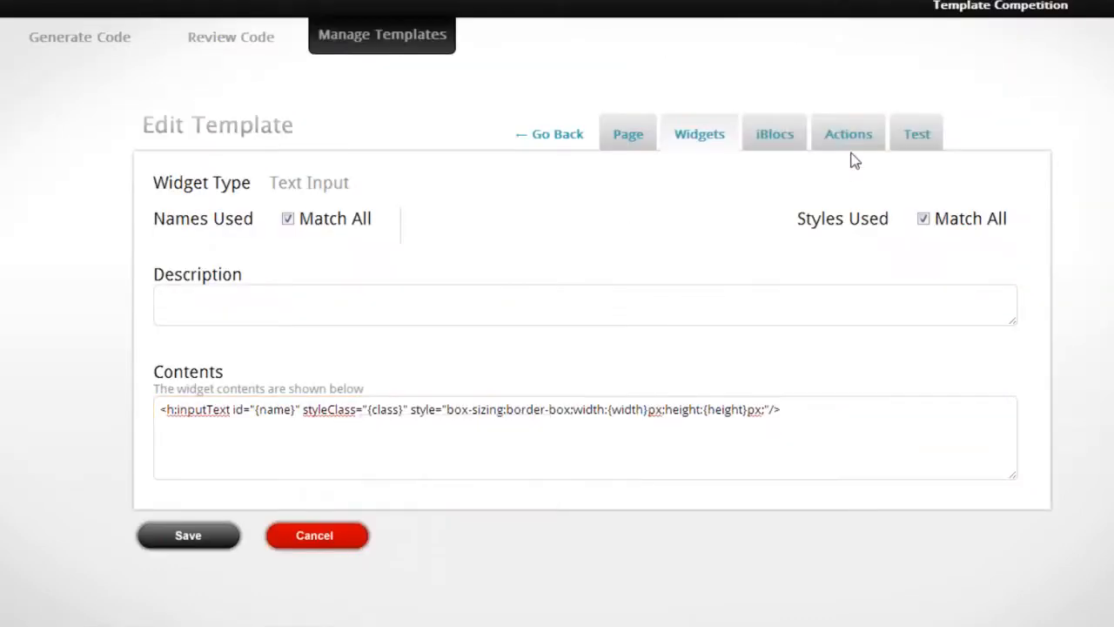
pyautogui.click(627, 133)
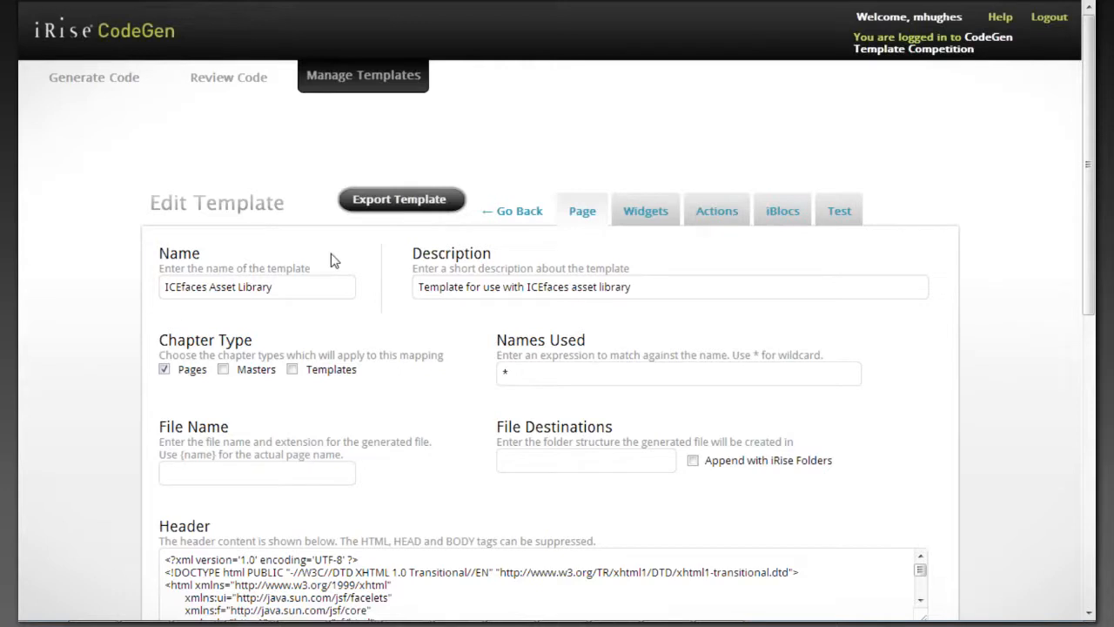
pyautogui.click(783, 210)
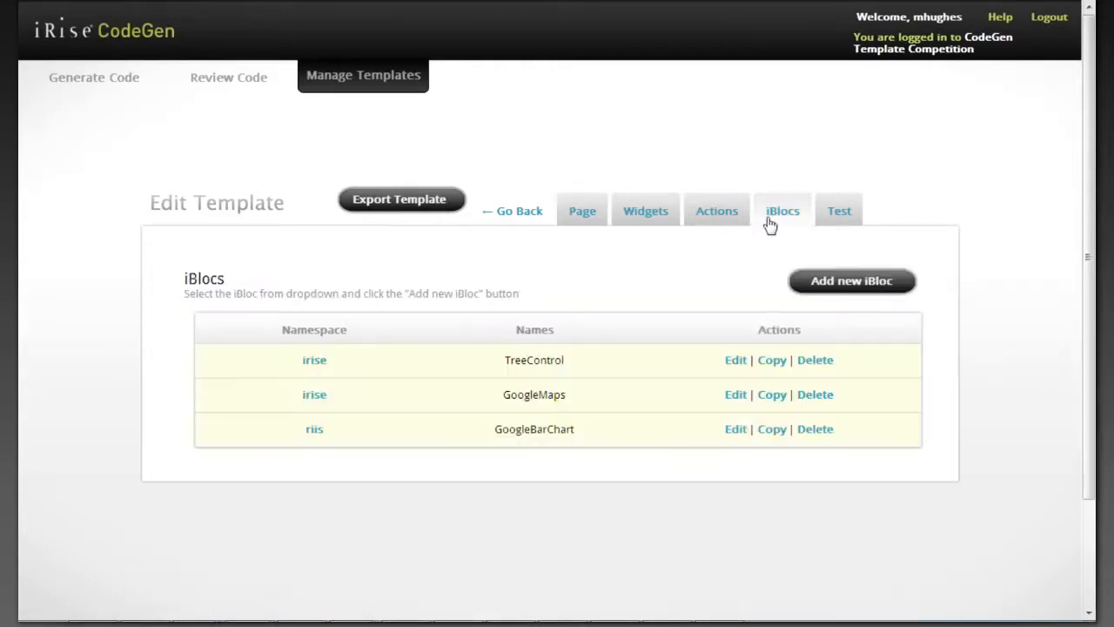
pyautogui.click(582, 210)
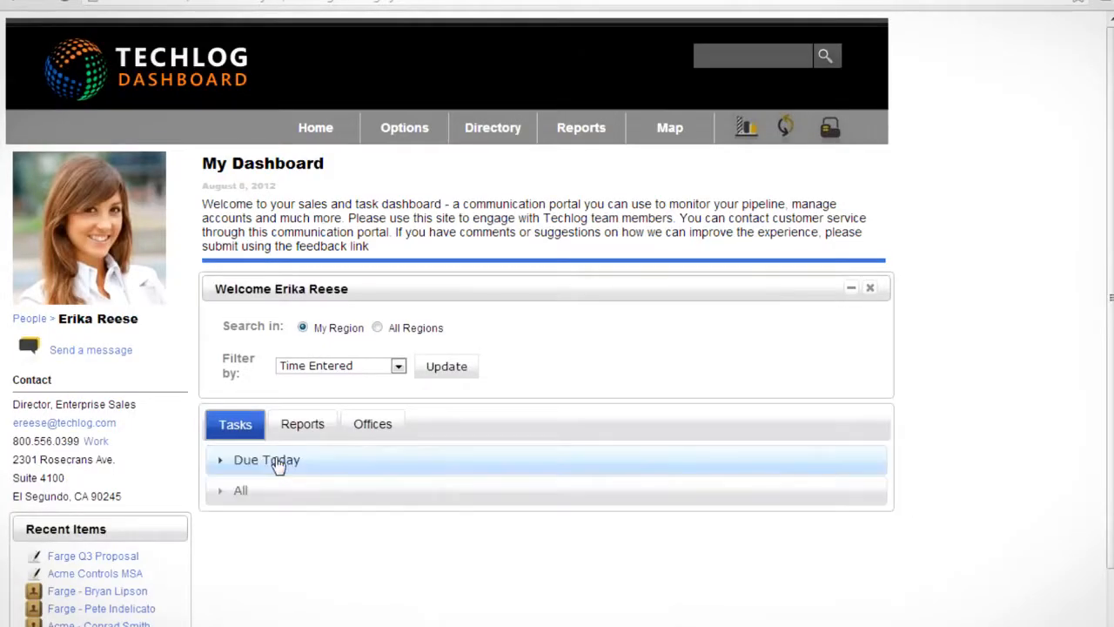
pyautogui.click(240, 490)
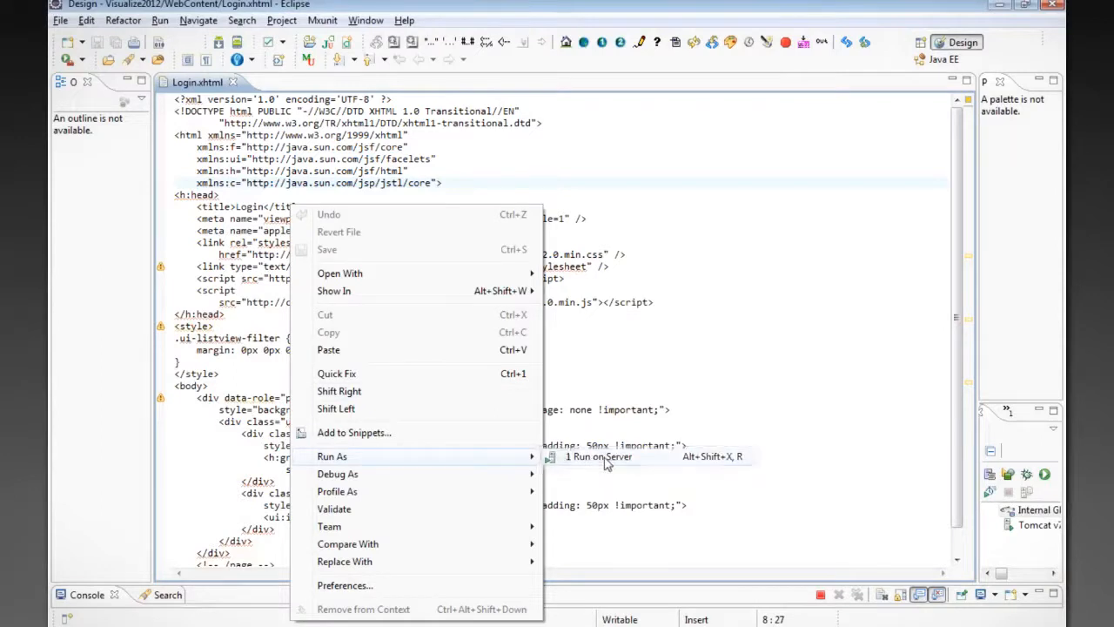
# Run Login.xhtml on the server and sign in to the Insight dashboard
pyautogui.click(599, 456)
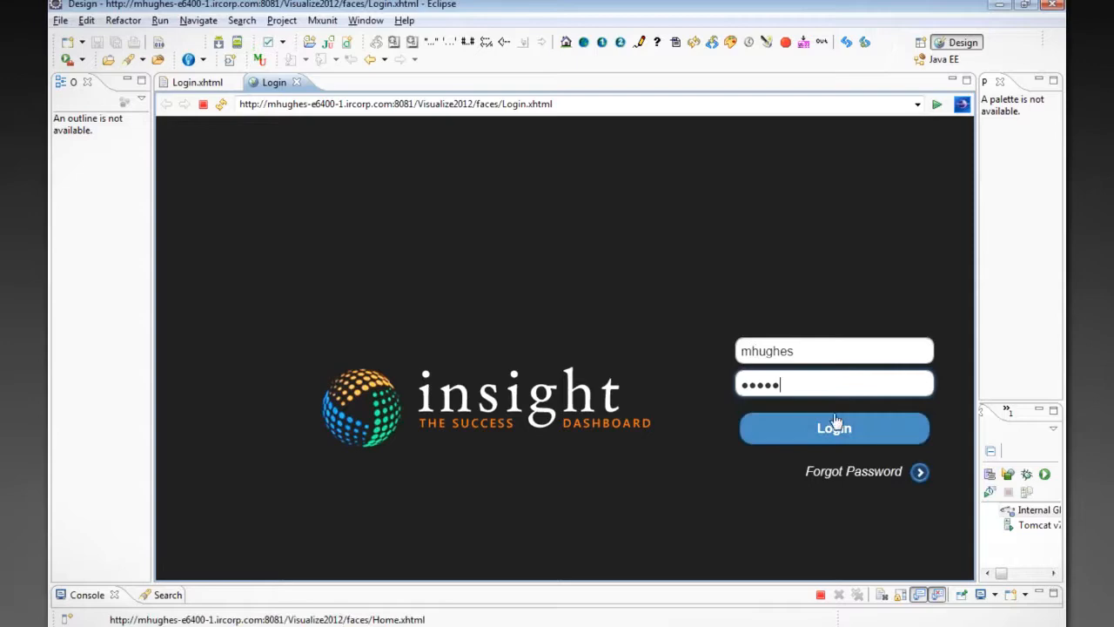
pyautogui.click(833, 428)
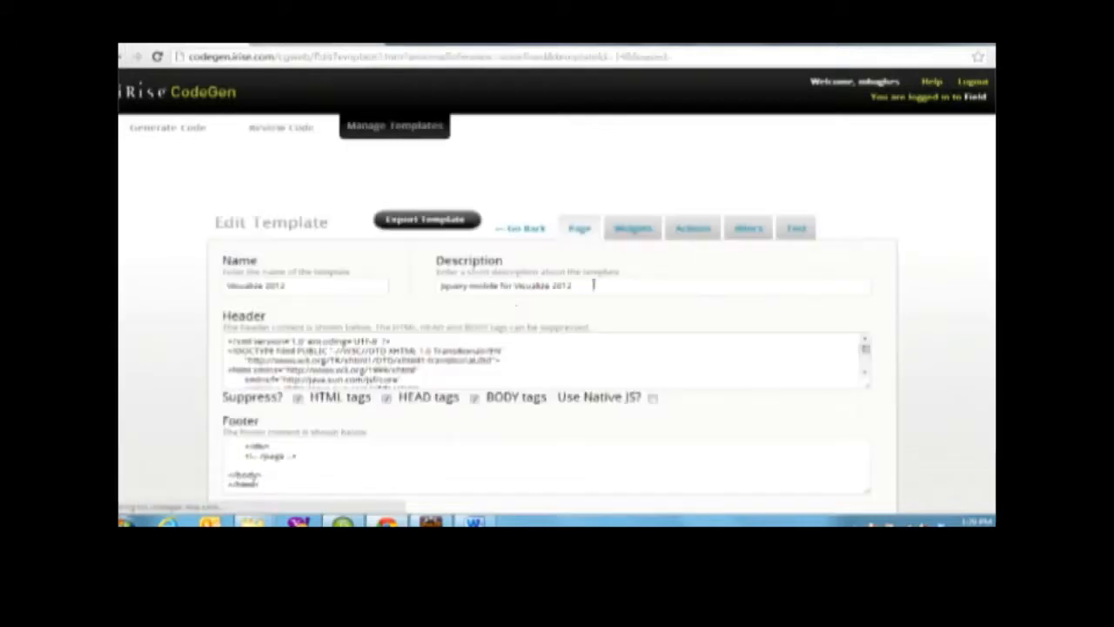
# Show the Visualize 2012 jQuery Mobile template's widget mappings, including master and section entries
pyautogui.click(631, 228)
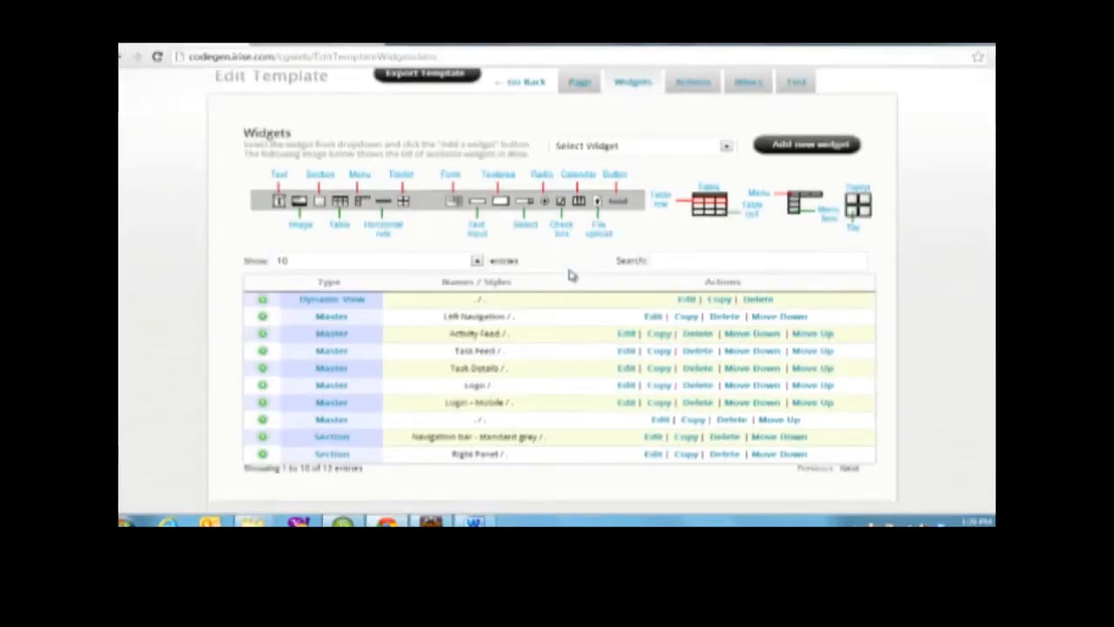